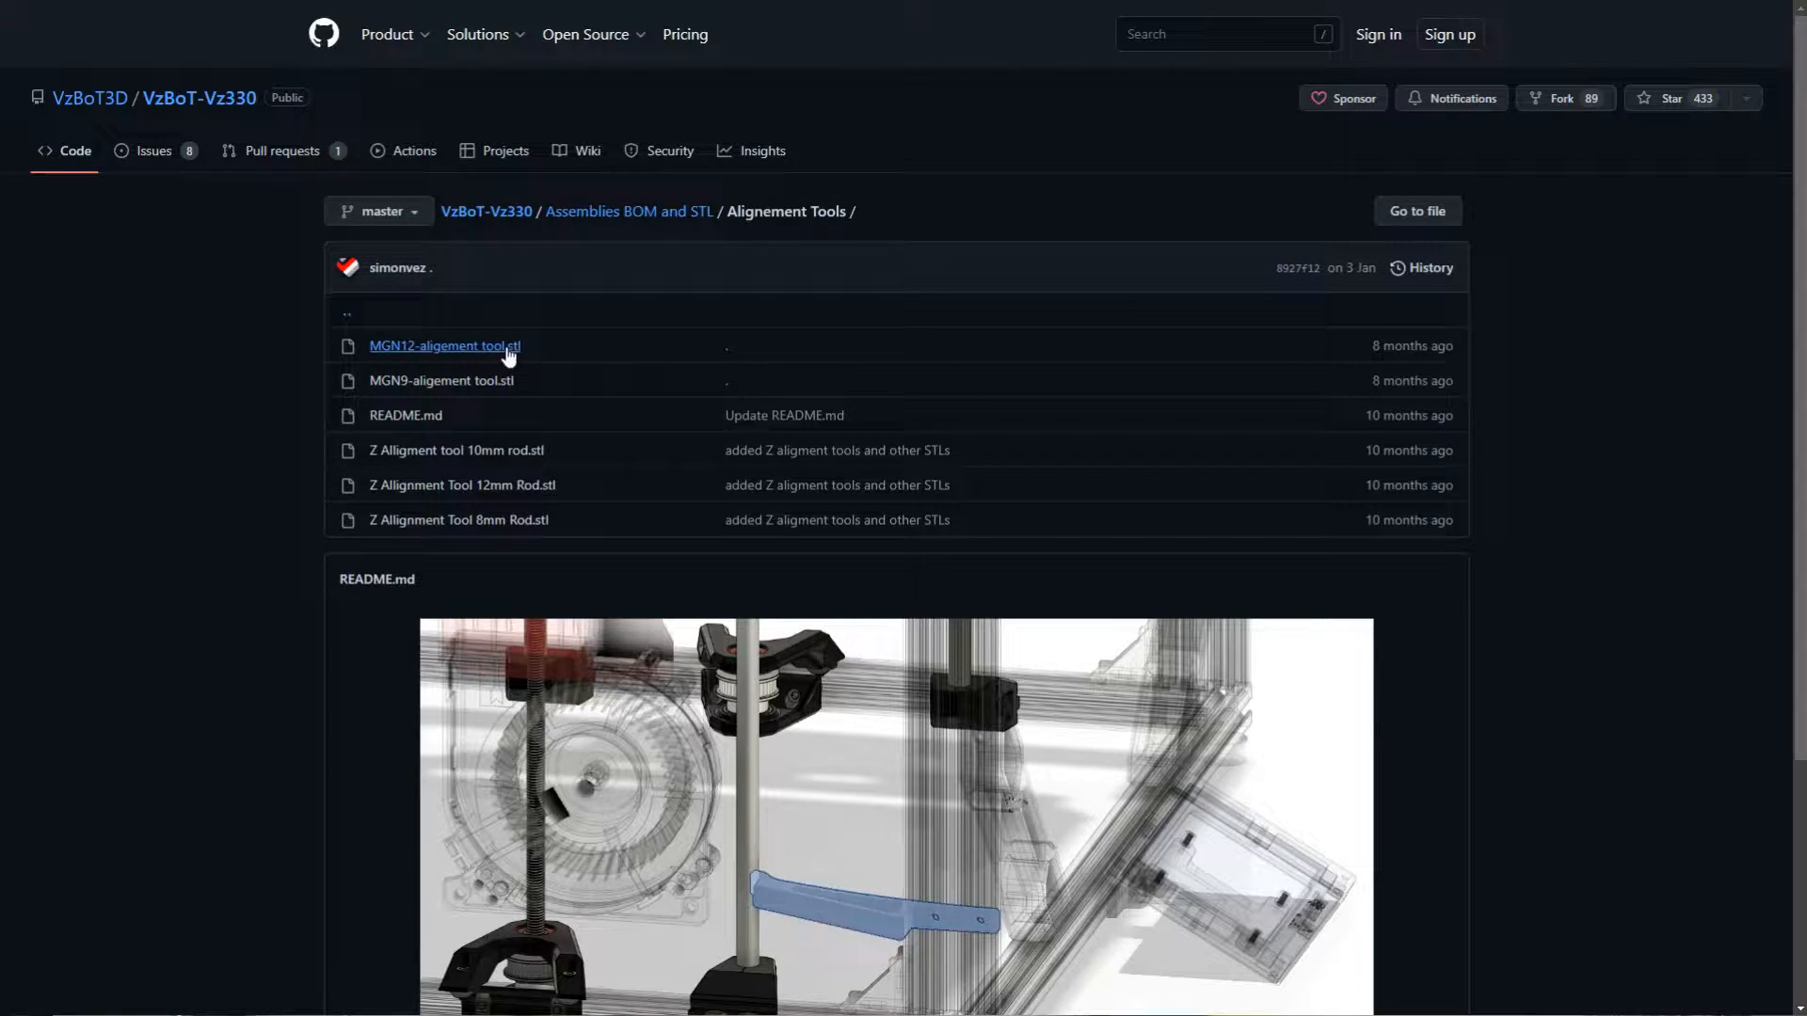
pyautogui.moveTo(505, 377)
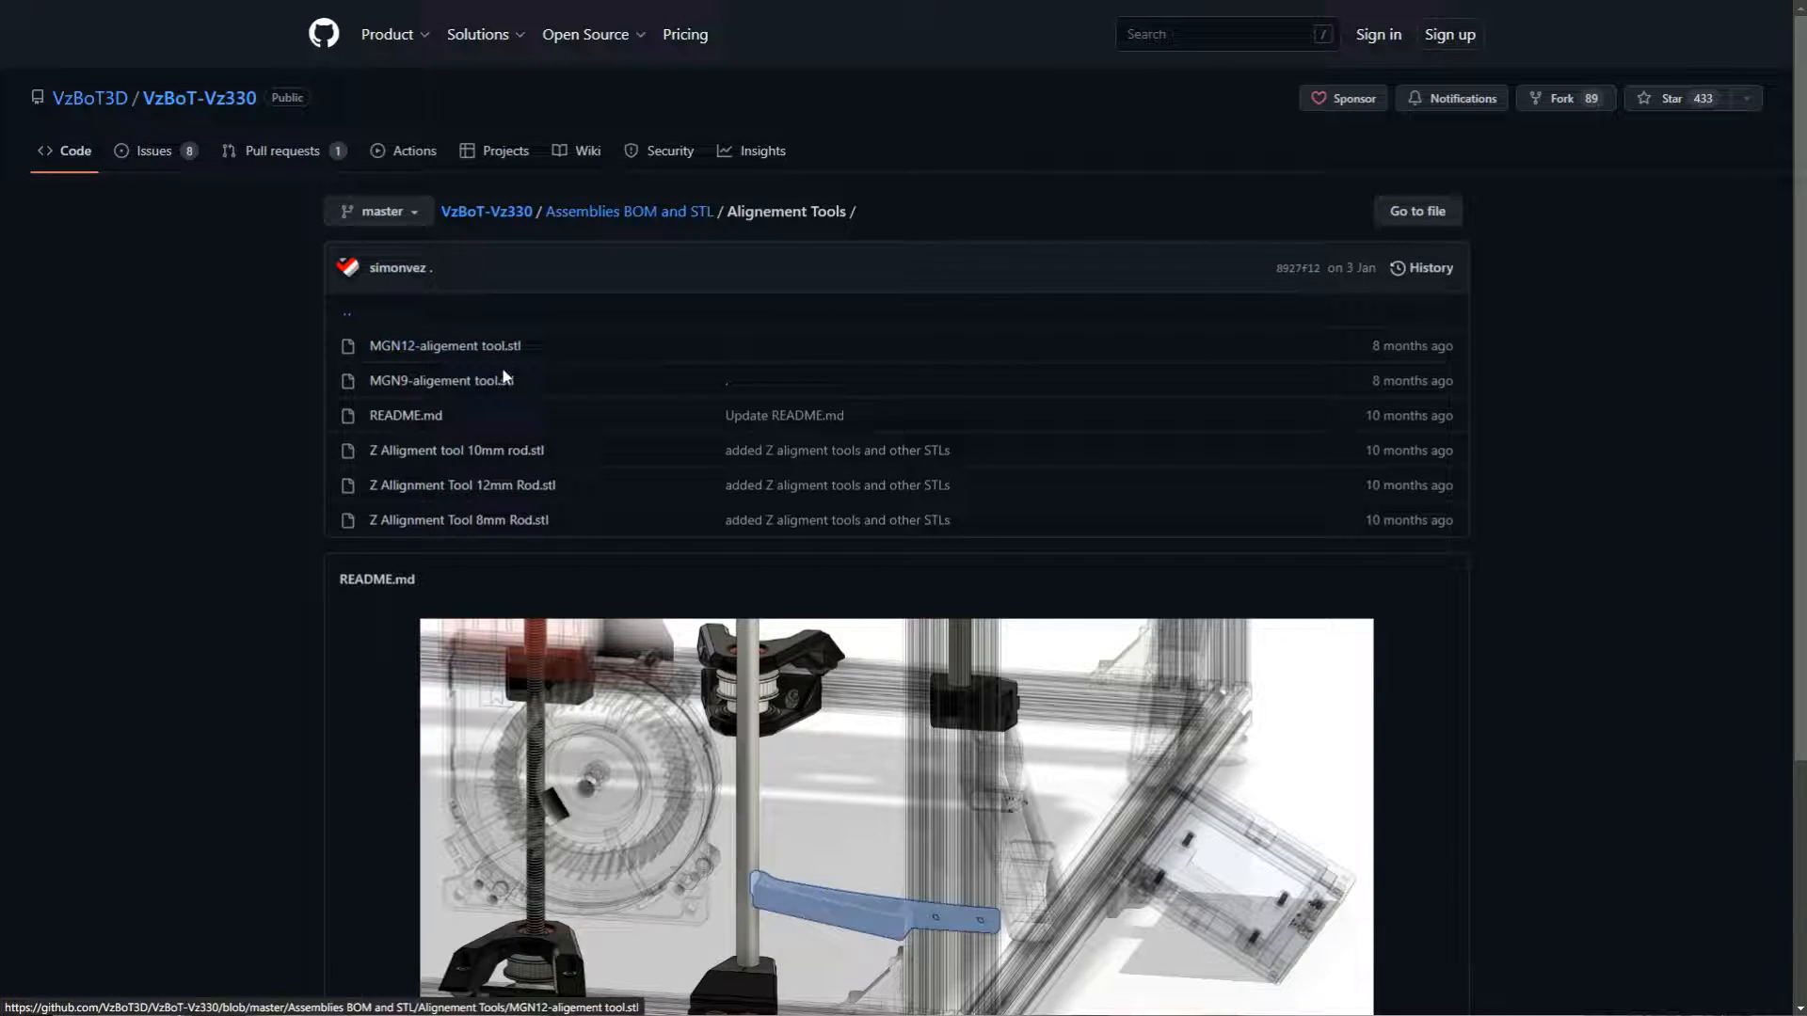
# Step: Preview MGN12-aligement tool.stl, then the MGN9-aligement tool.stl from the Alignement Tools folder
pyautogui.click(444, 347)
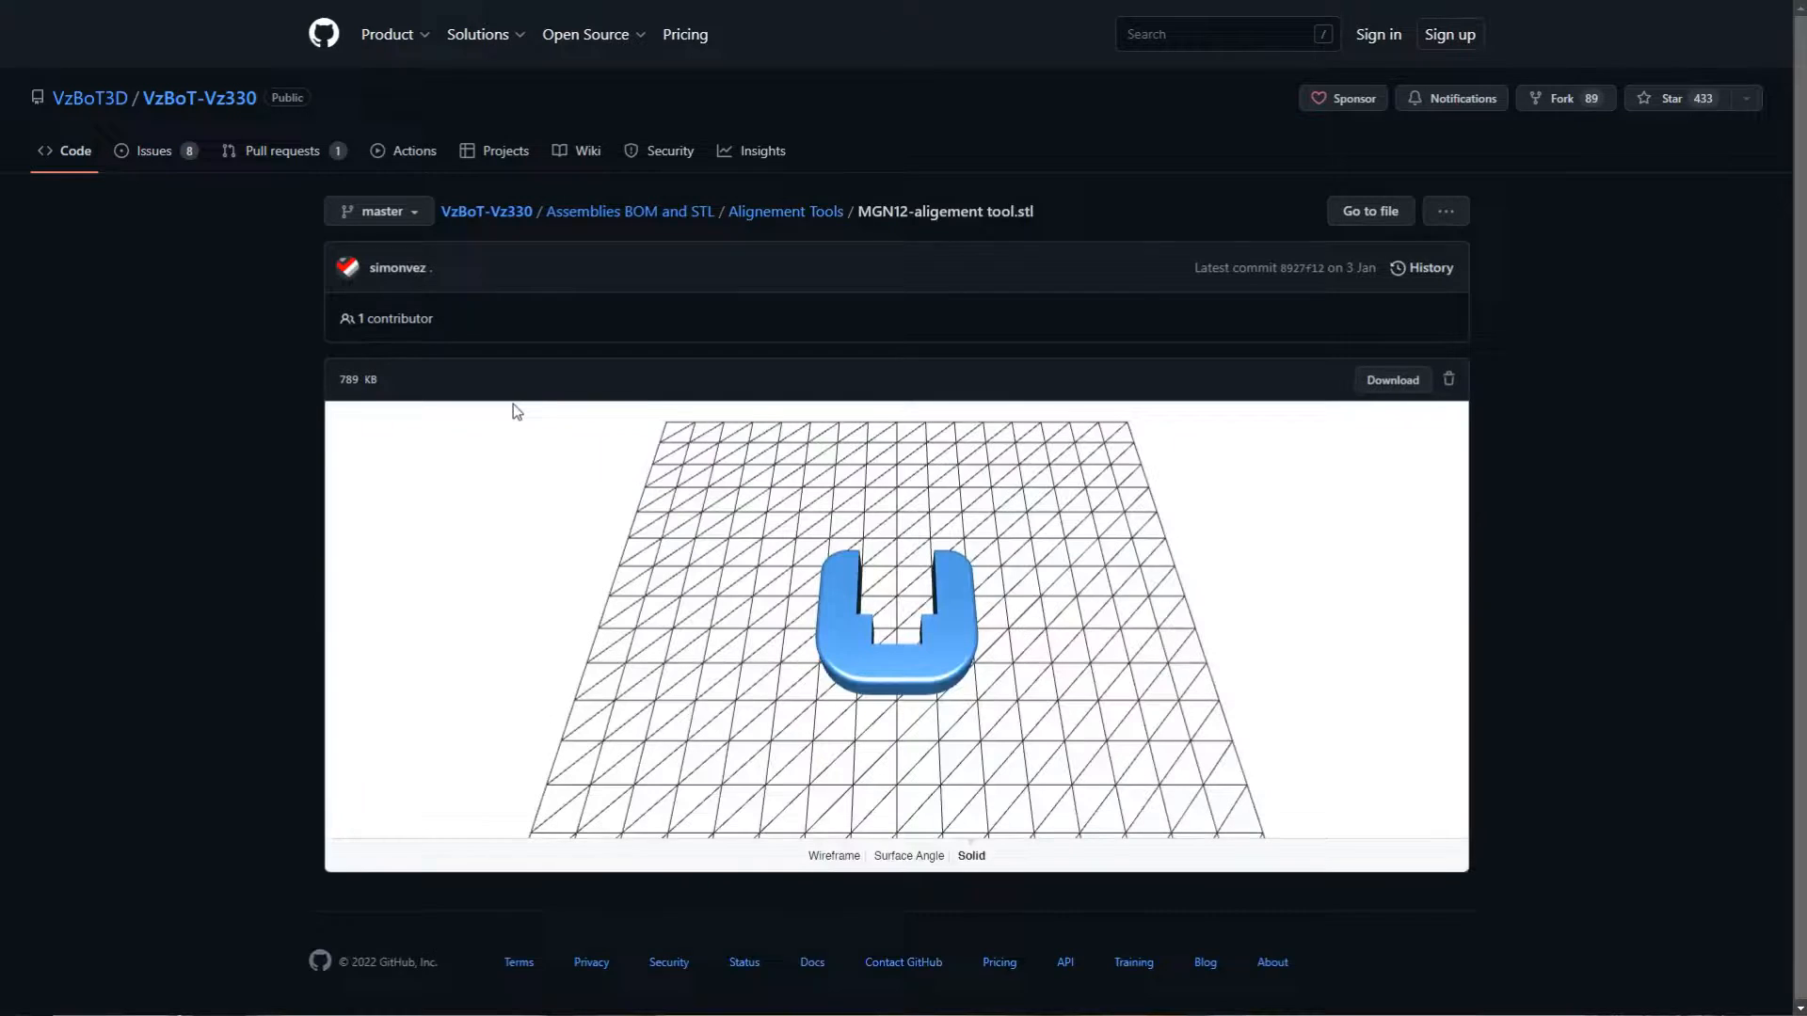
pyautogui.click(785, 211)
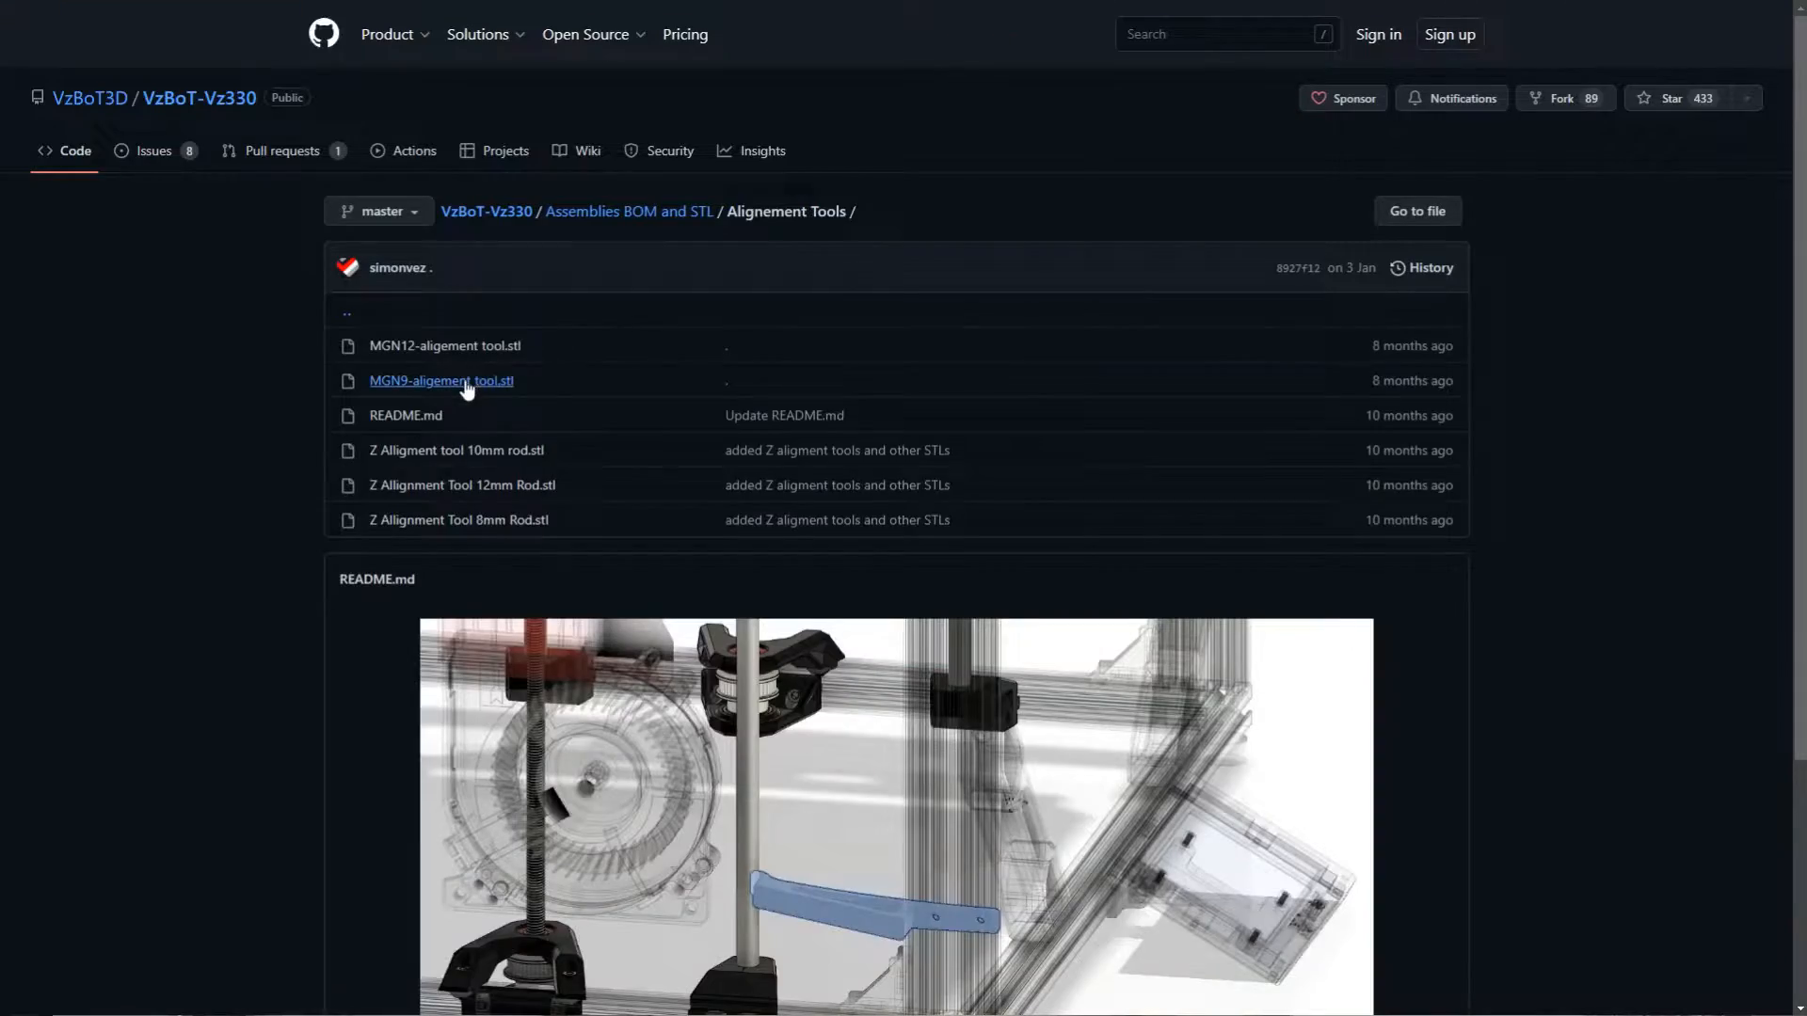
pyautogui.click(440, 380)
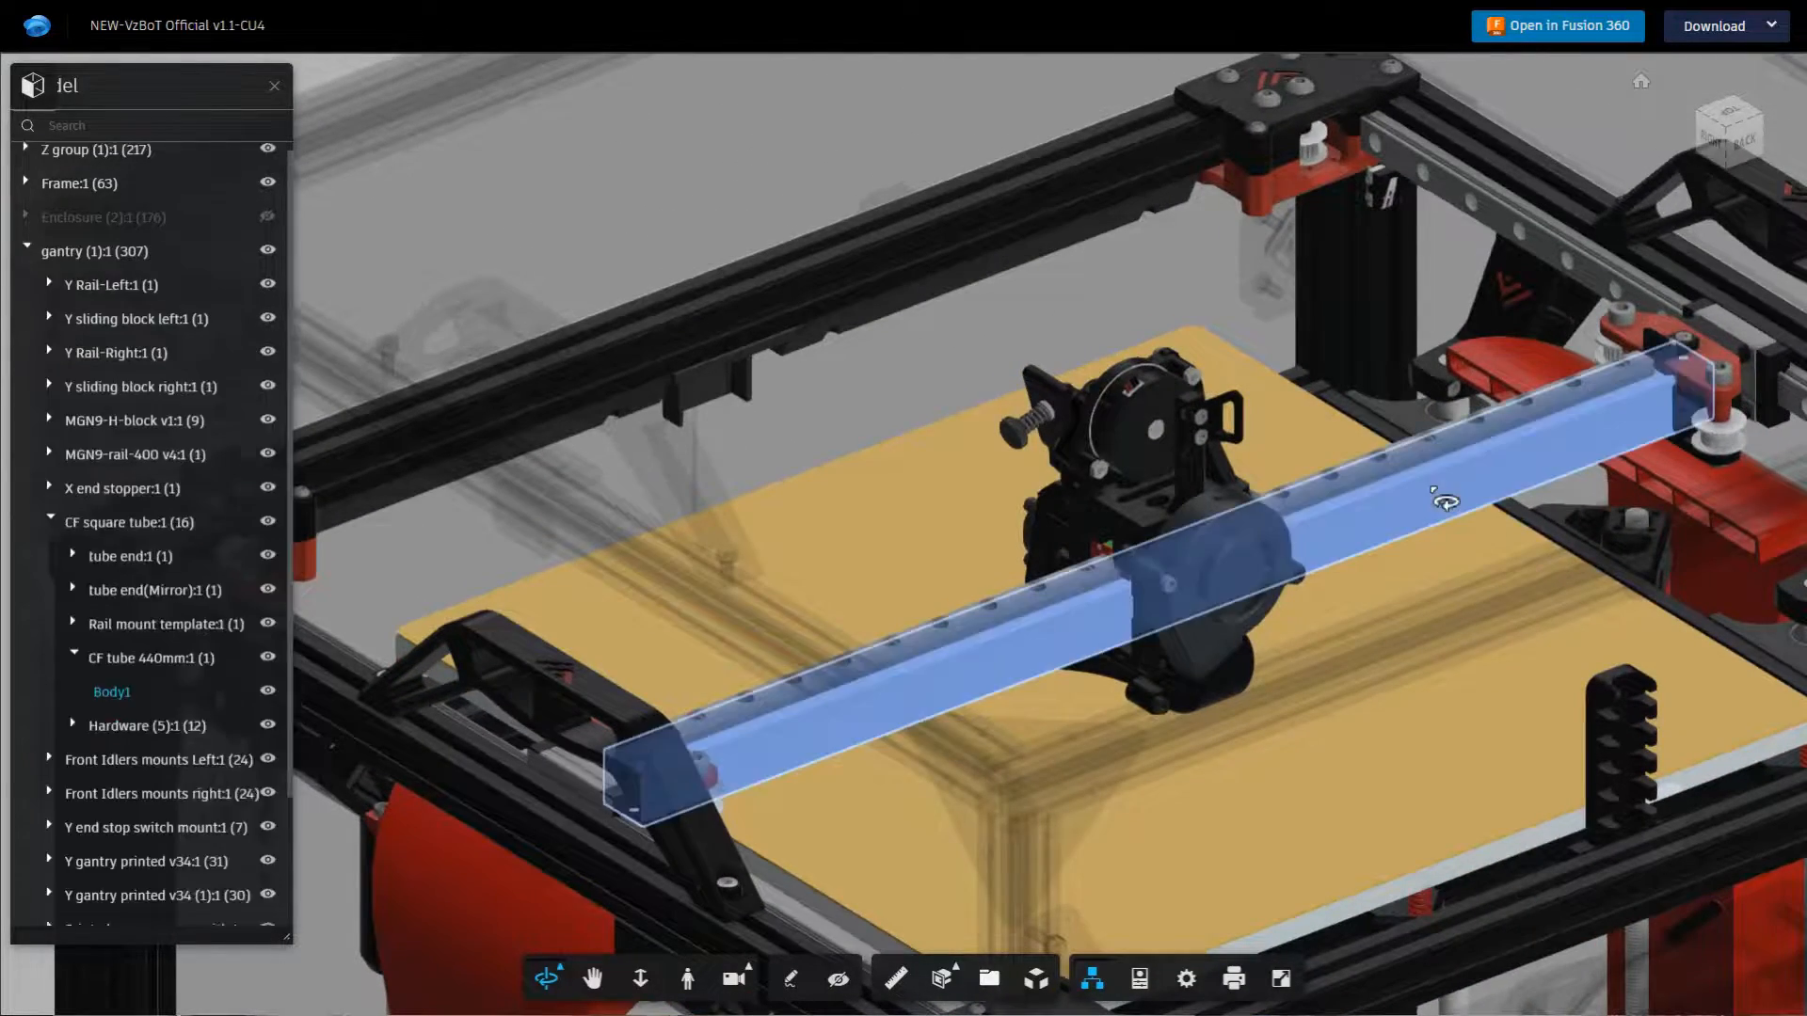
# Step: Scroll the Model Browser to the CF square tube's Hardware group of M3 socket head bolts and nuts
pyautogui.scroll(-3)
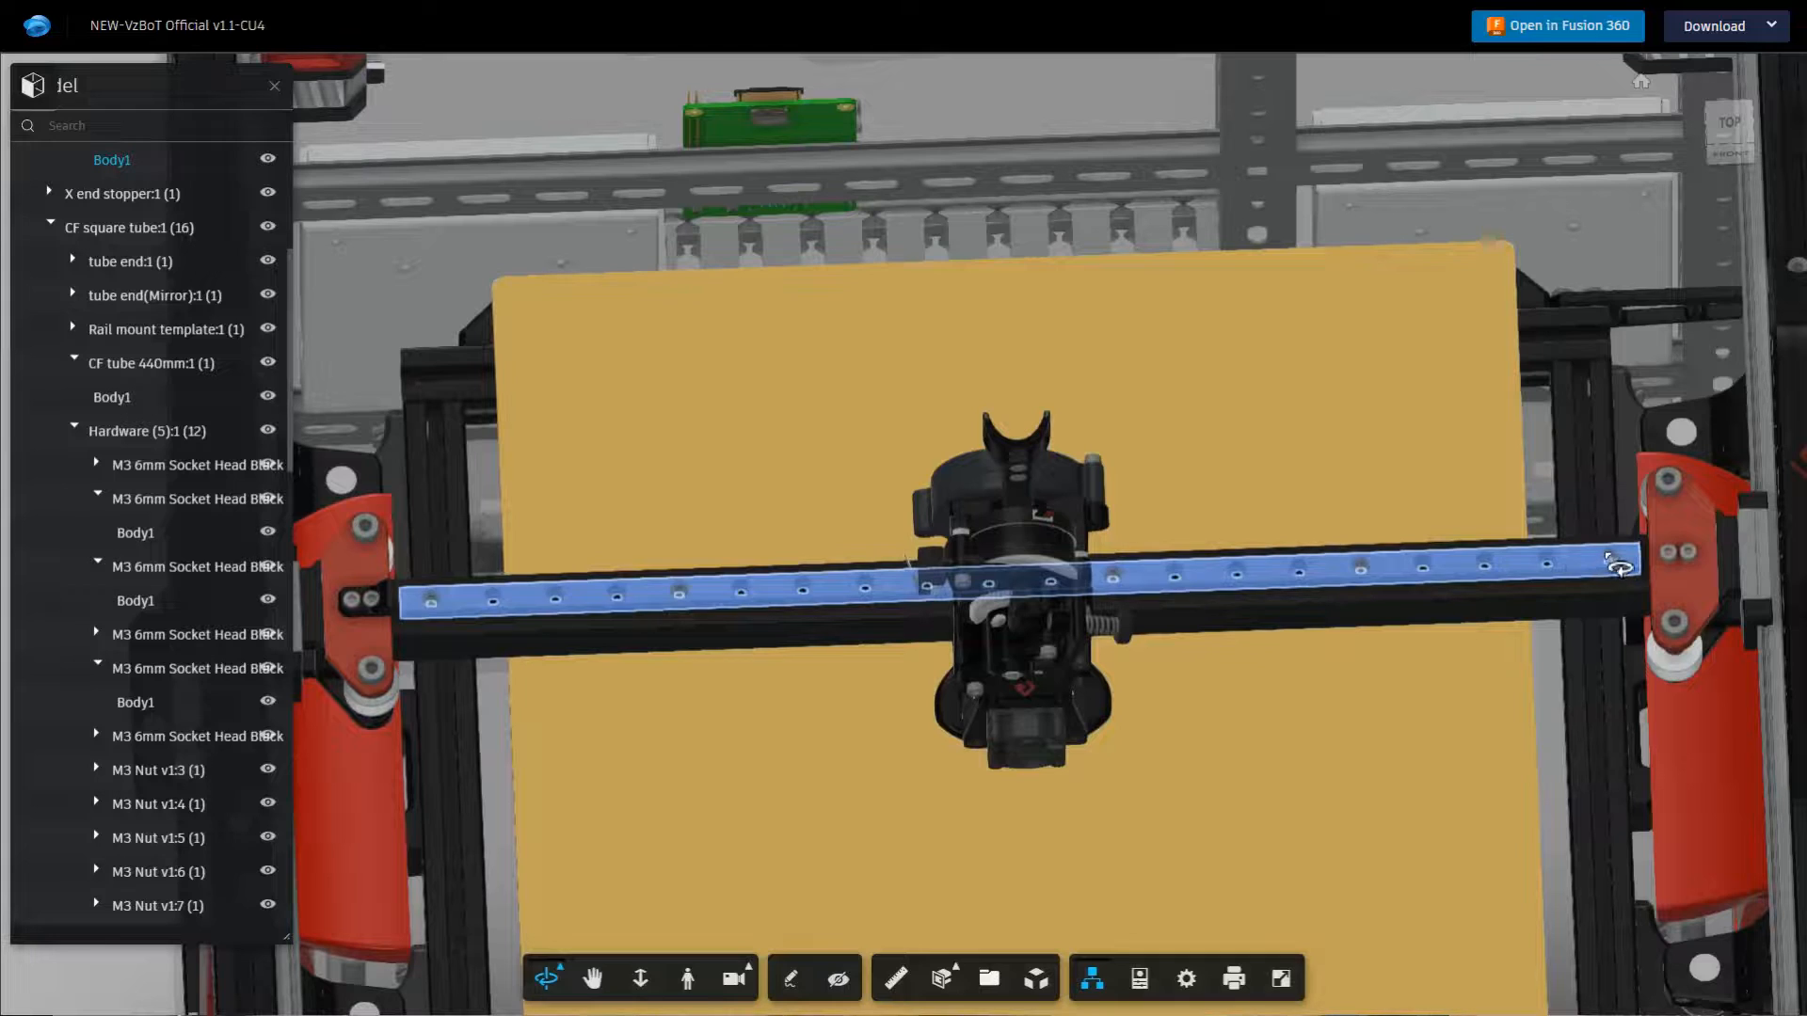
# Step: Scroll the Model Browser to the Y gantry printed v34 gantry top body and its M3/M5 hardware
pyautogui.scroll(-3)
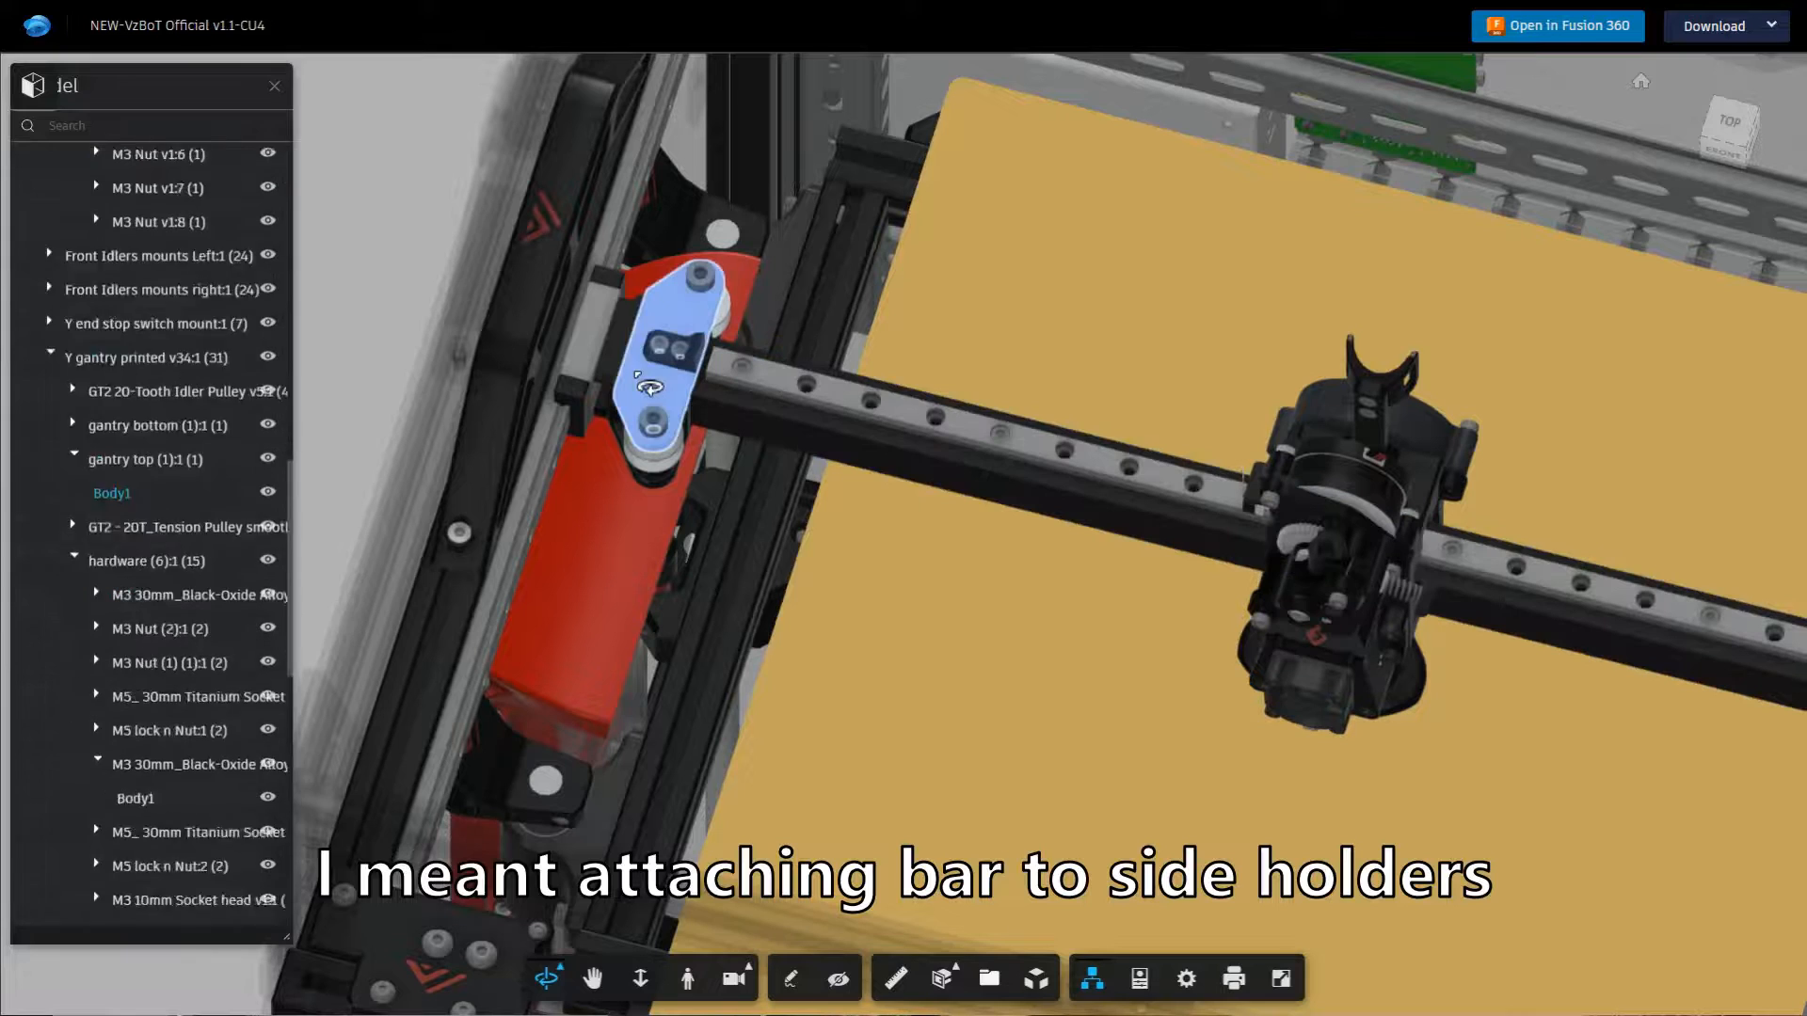
# Step: Scroll through the Model Browser to the opposite side holder's hardware and the MGN9-rail-400 entries
pyautogui.scroll(-3)
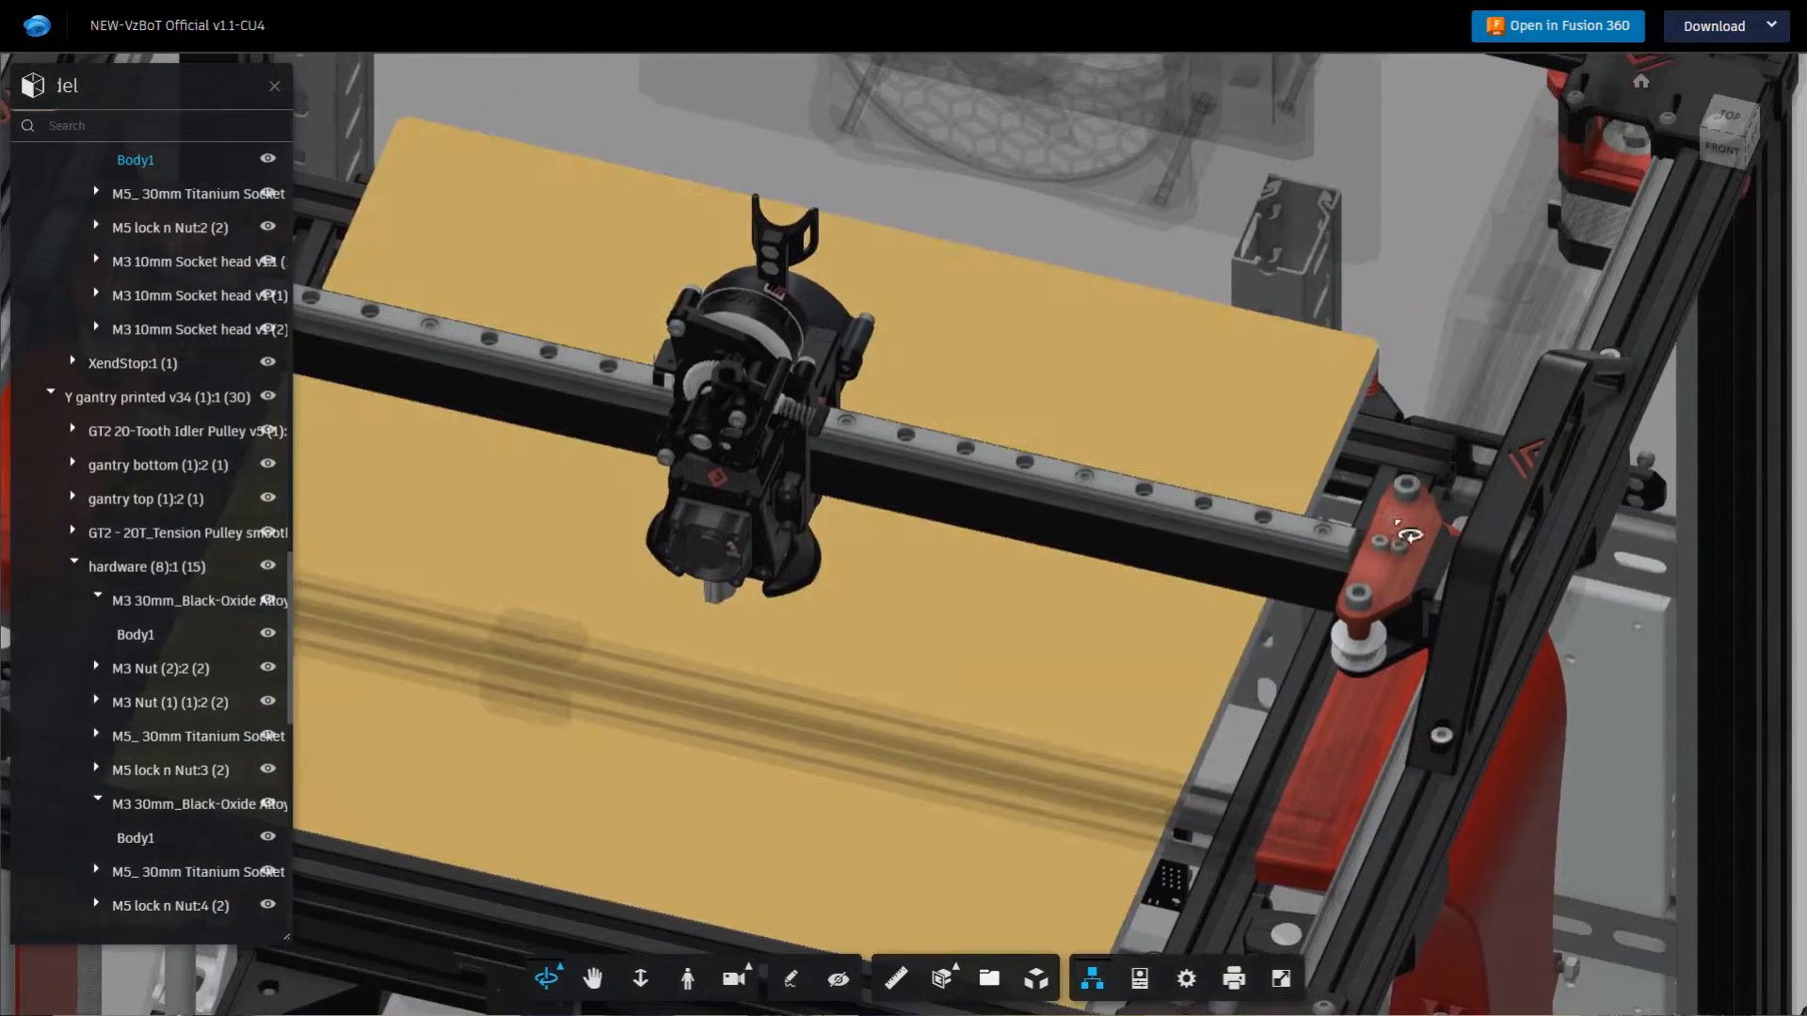
pyautogui.scroll(-3)
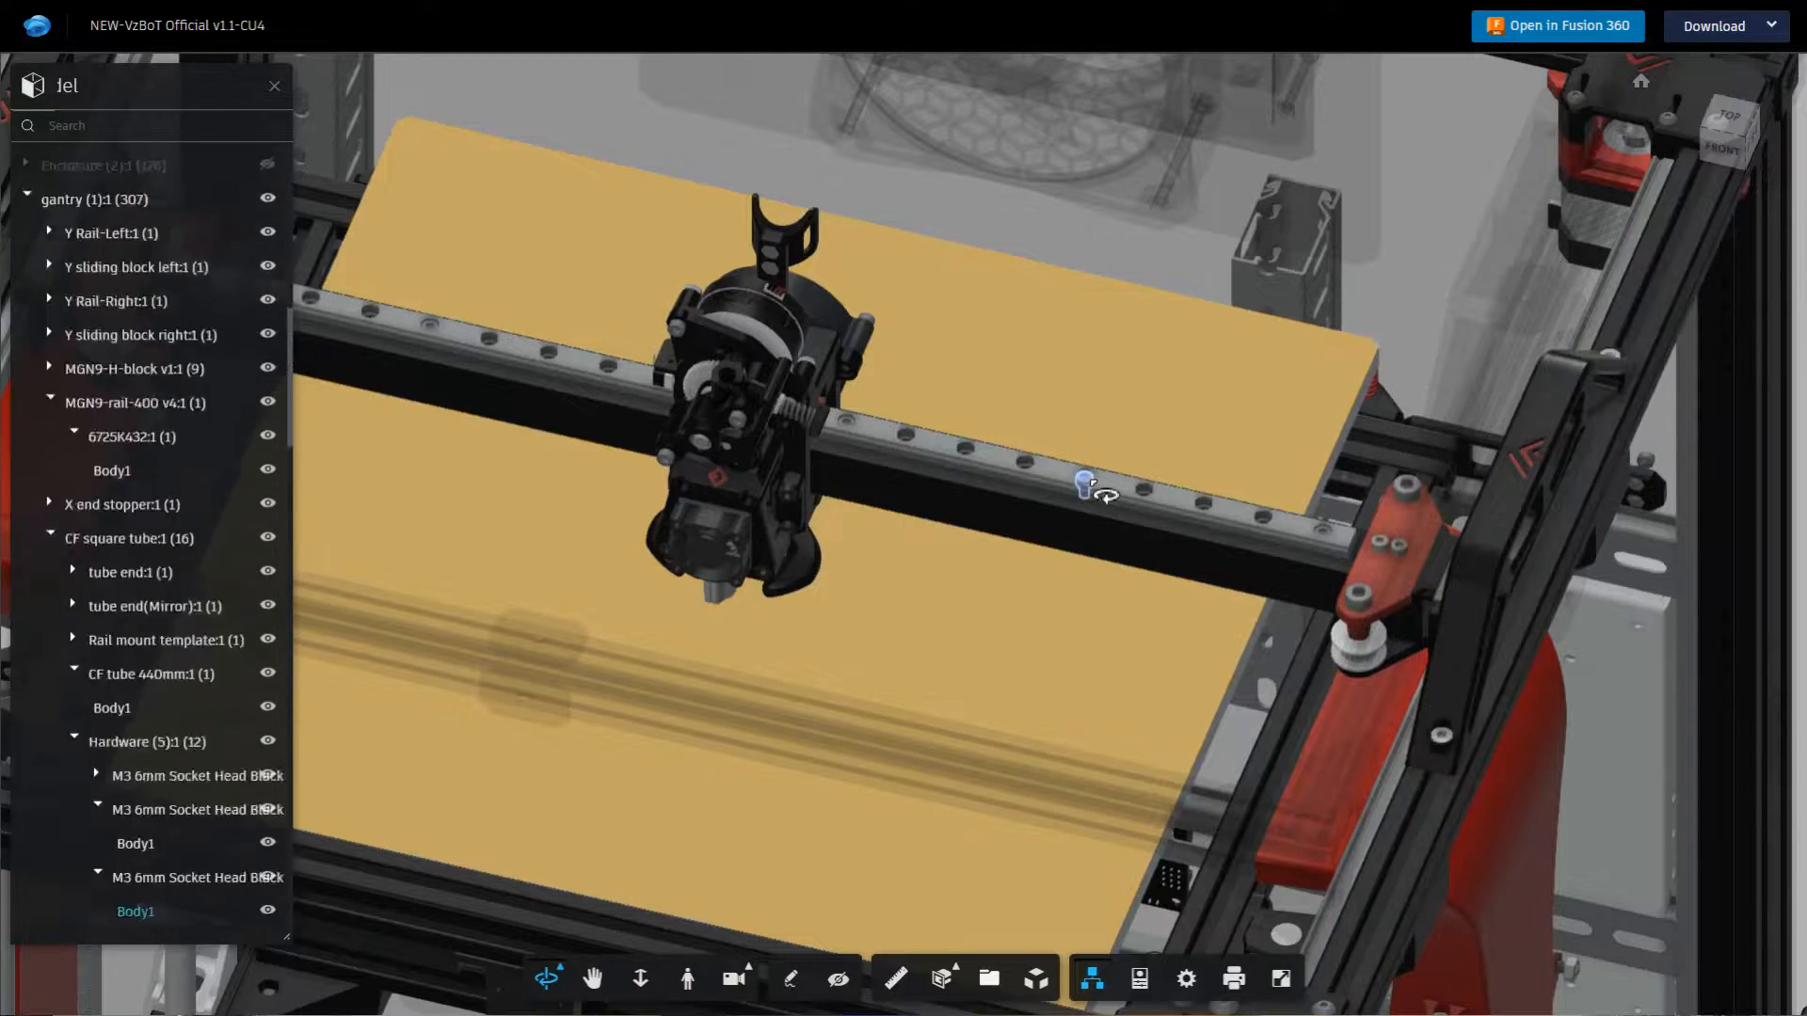
pyautogui.scroll(-3)
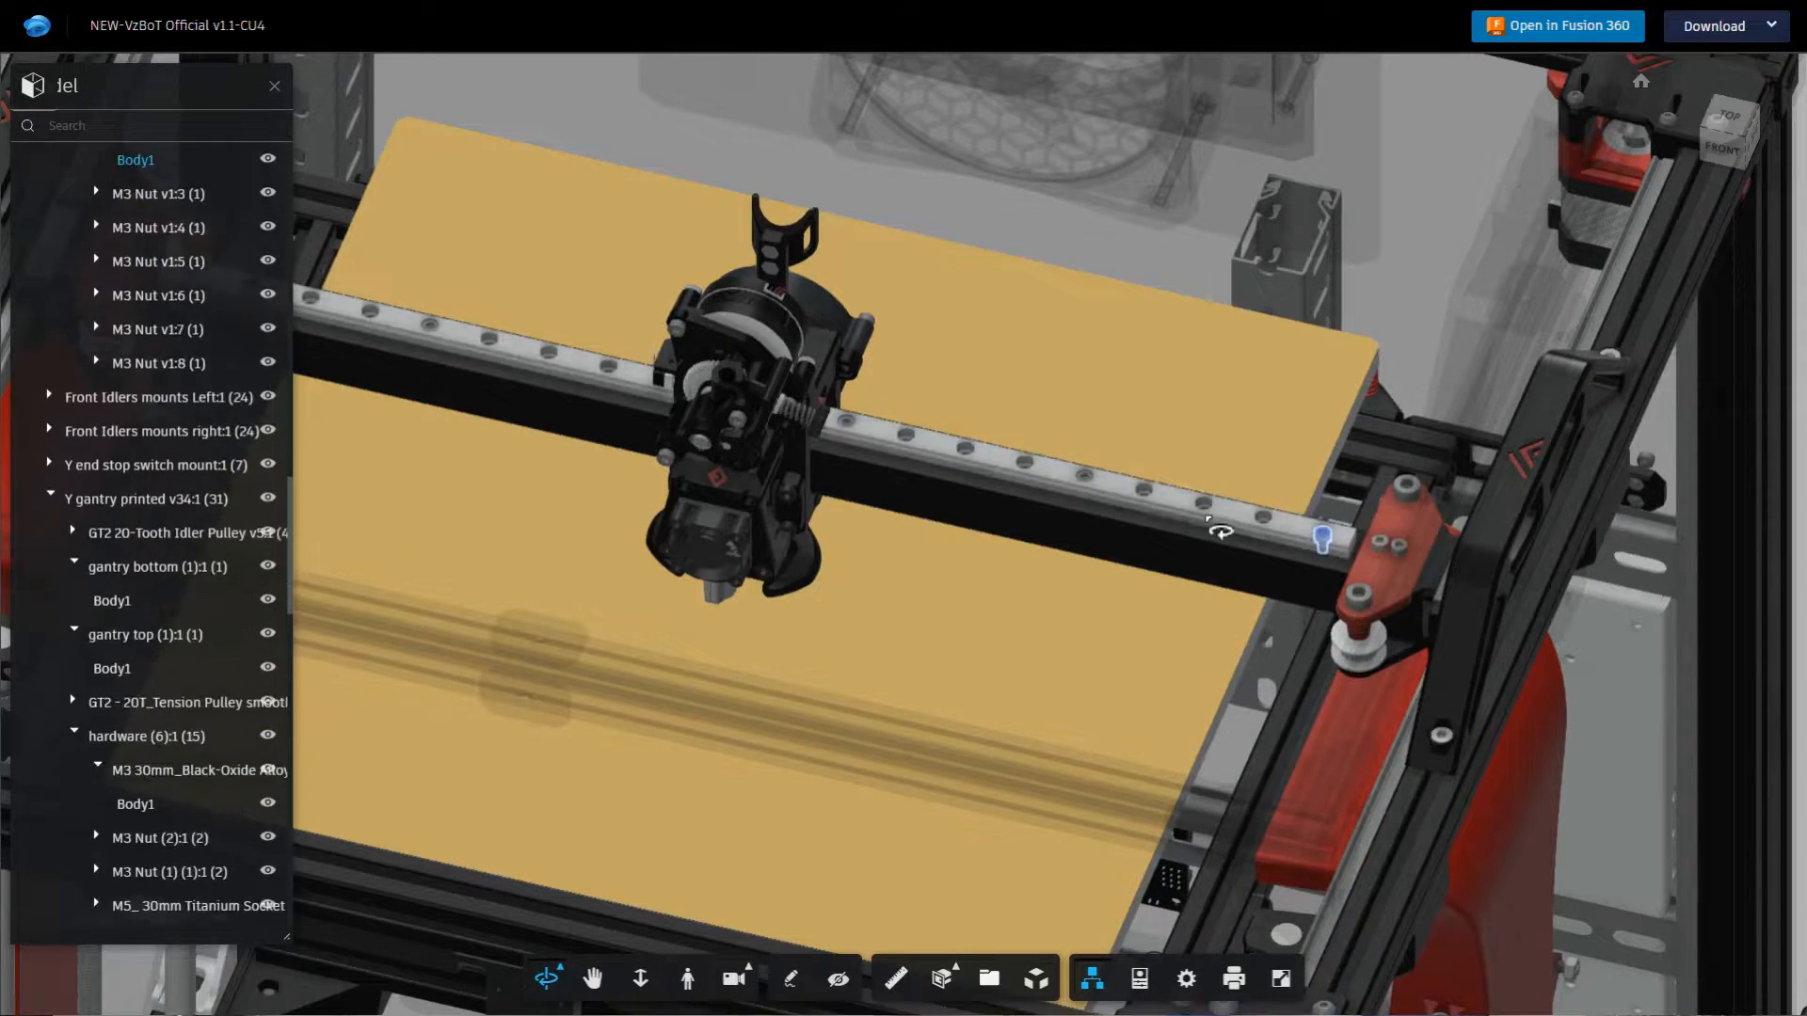
pyautogui.scroll(3)
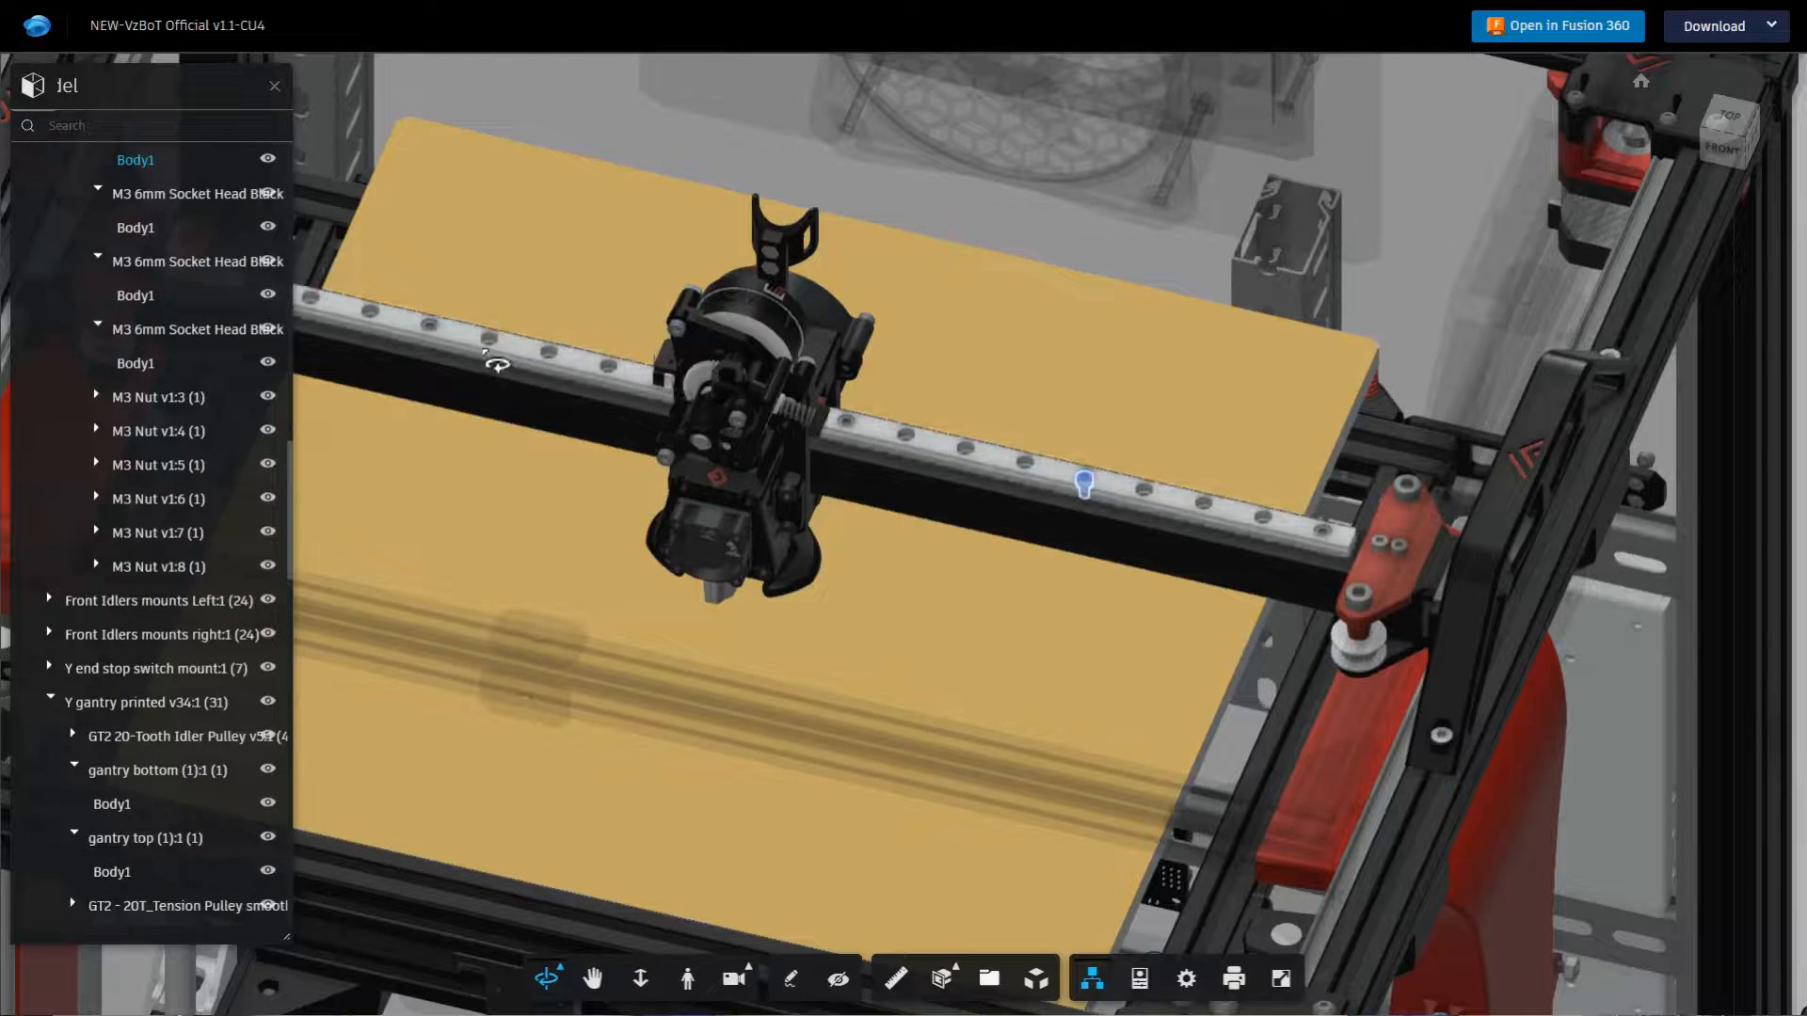